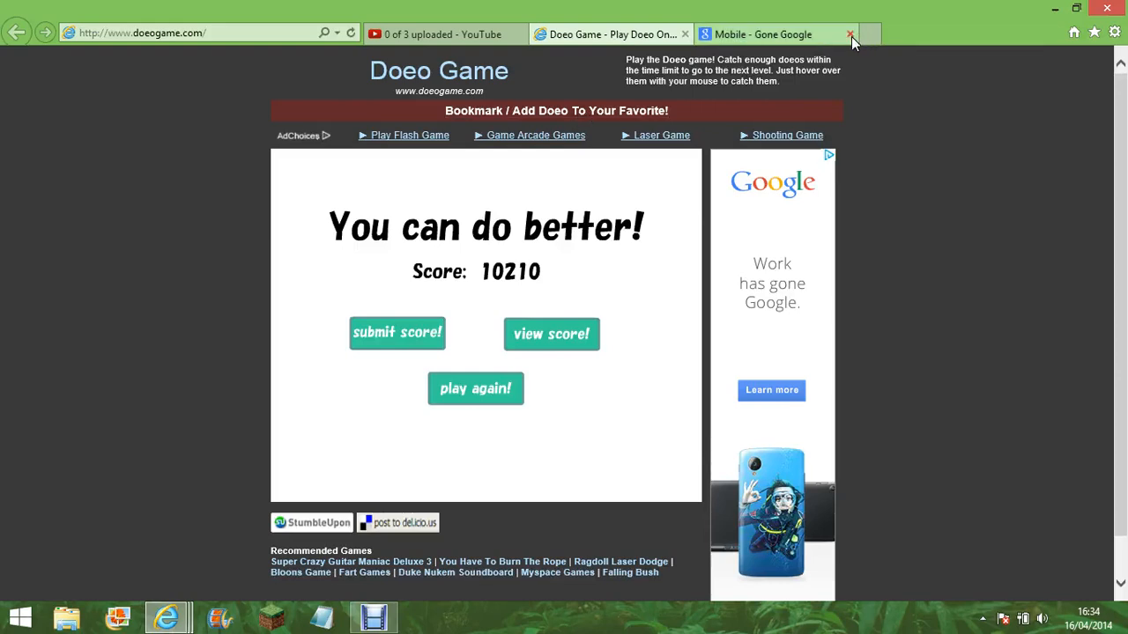
Close the extra 'Mobile - Gone Google' browser tab, leaving the 10210 results screen showing.
click(849, 33)
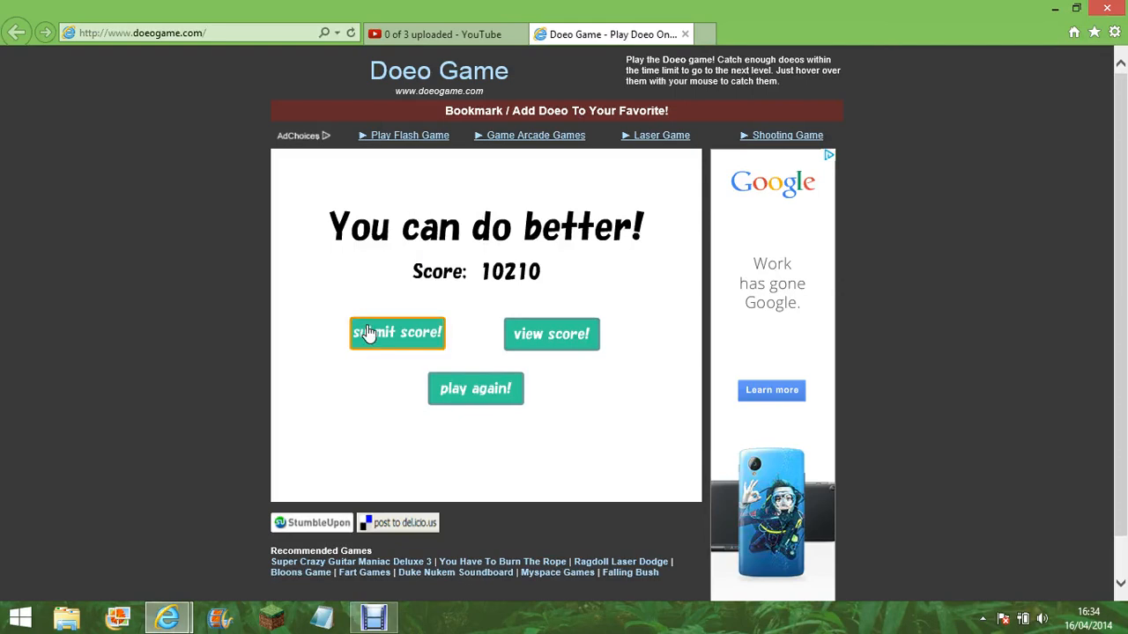
mouse_move(433, 307)
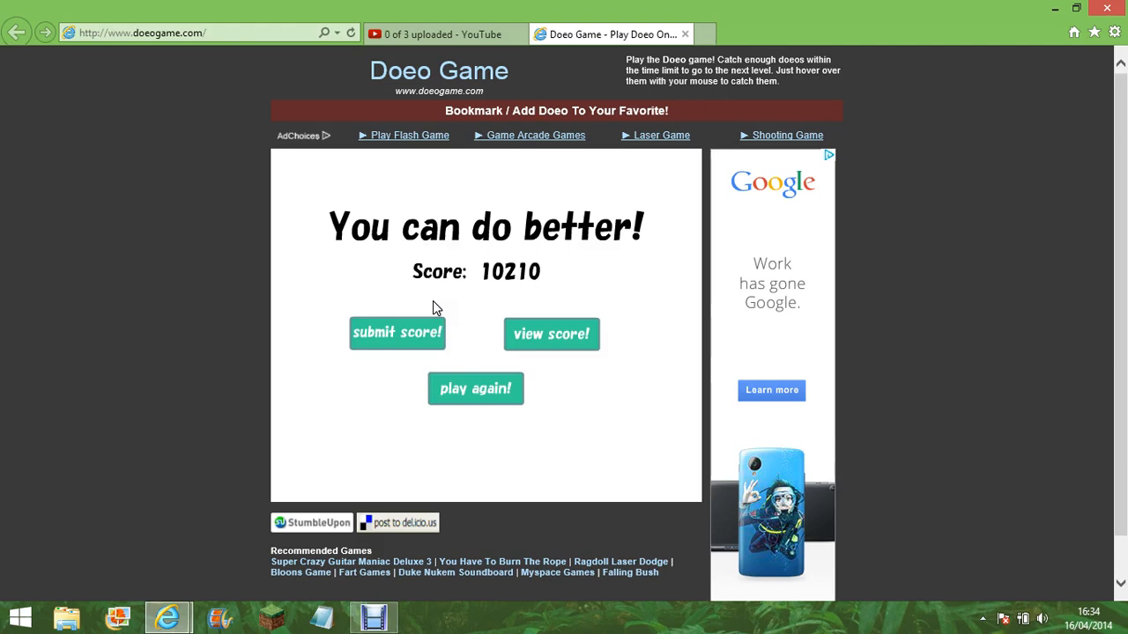
mouse_move(432, 310)
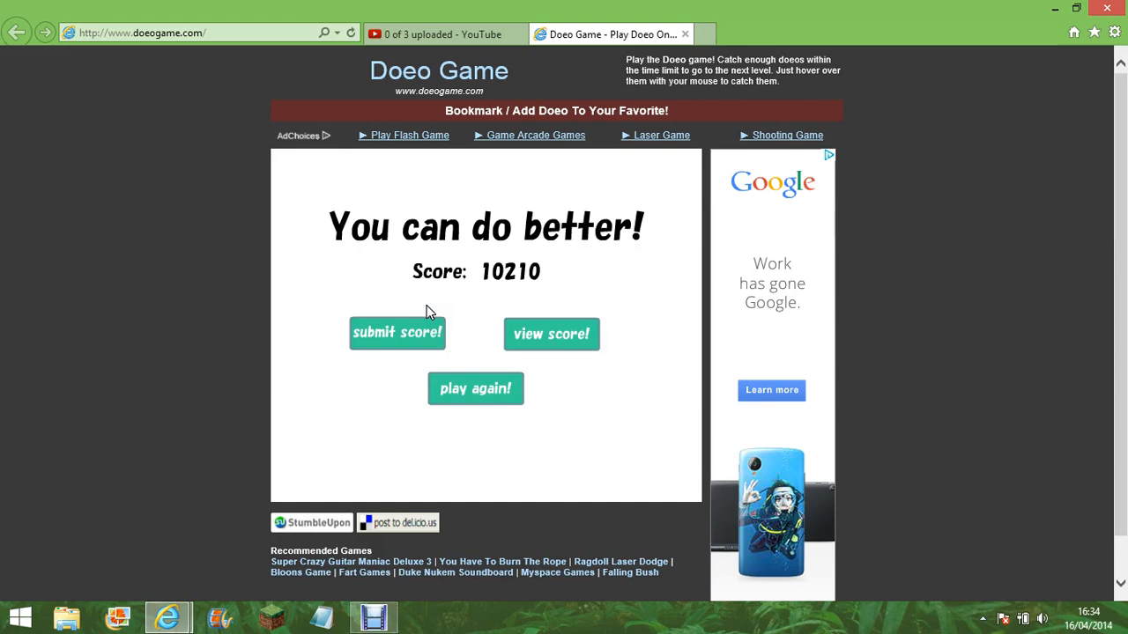
mouse_move(399, 333)
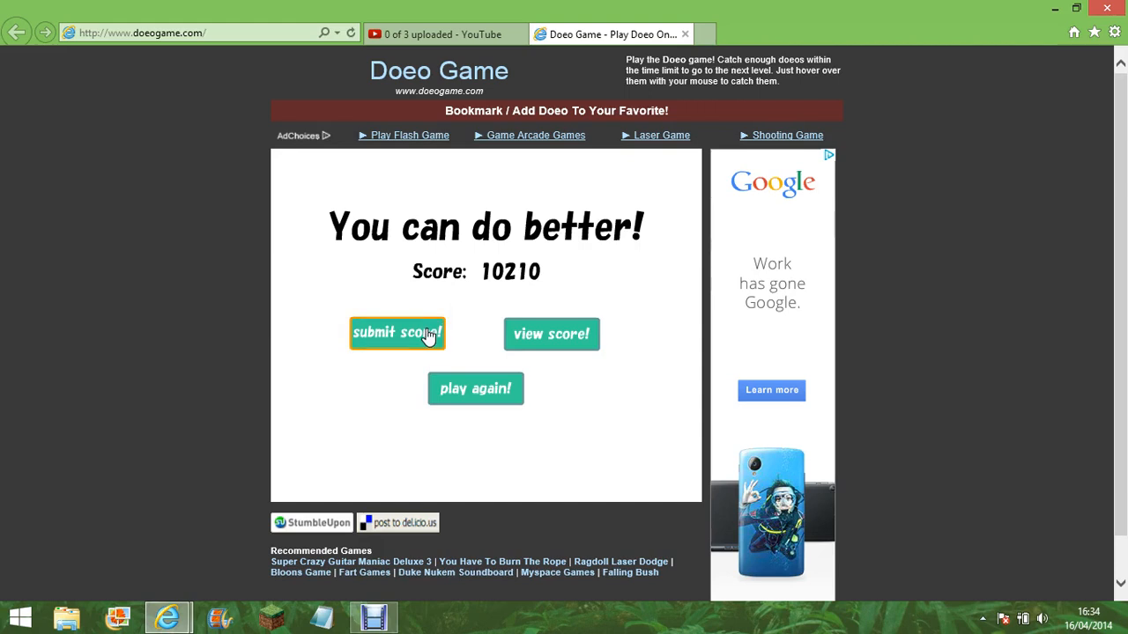
Submit the 10210 score so the results screen clears and the page returns to the title screen.
click(398, 333)
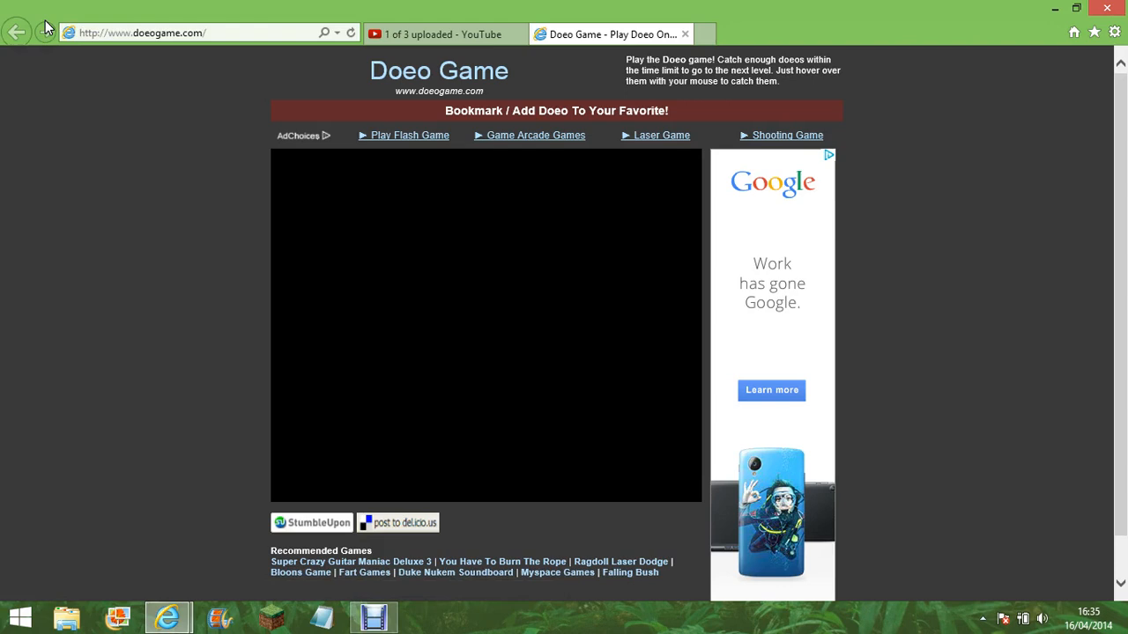
mouse_move(590, 44)
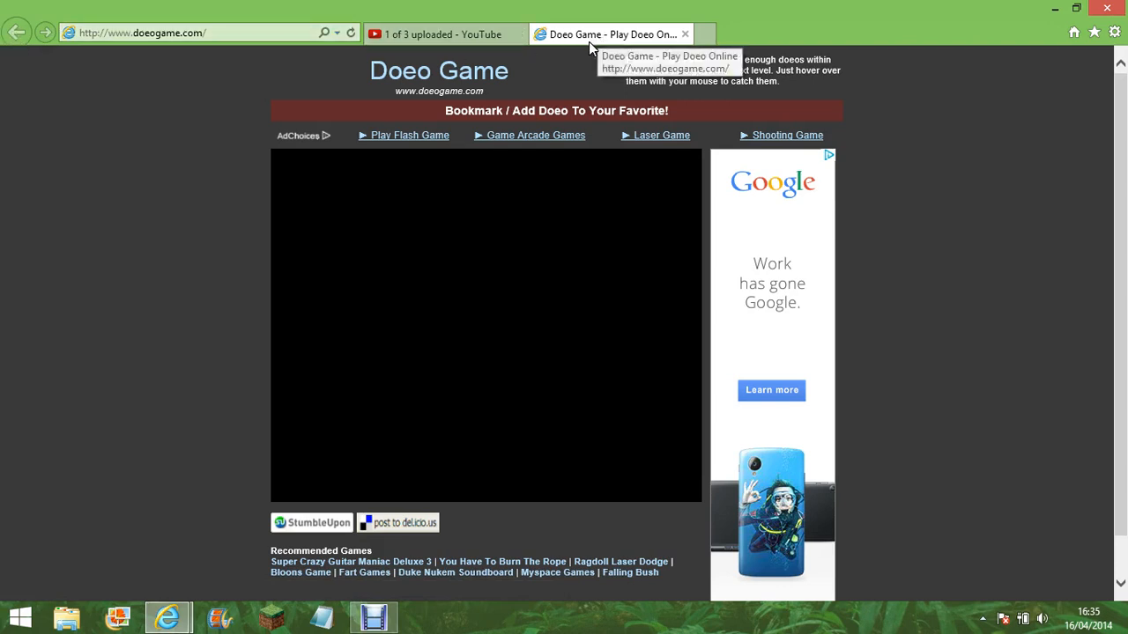
mouse_move(14, 32)
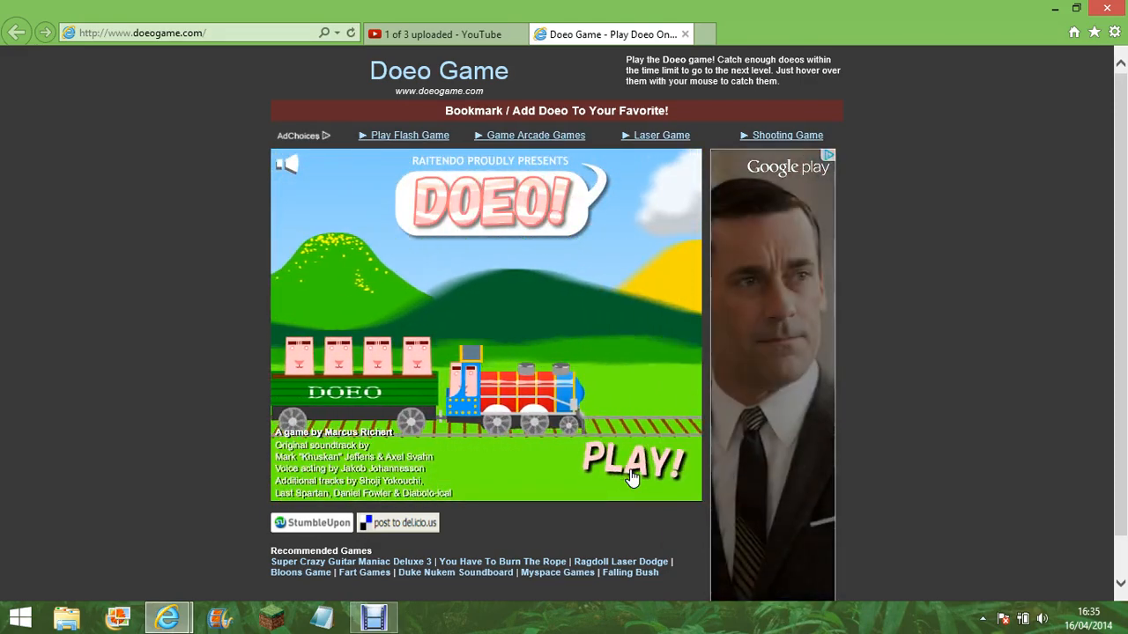
Start a new game from the PLAY! title screen.
click(630, 462)
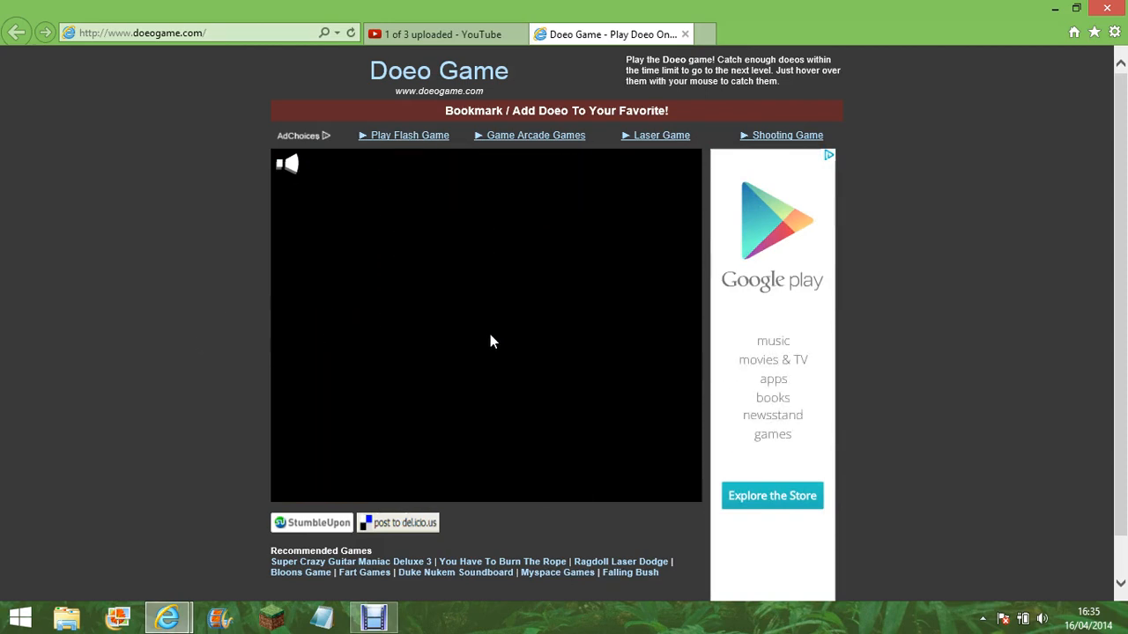
click(486, 341)
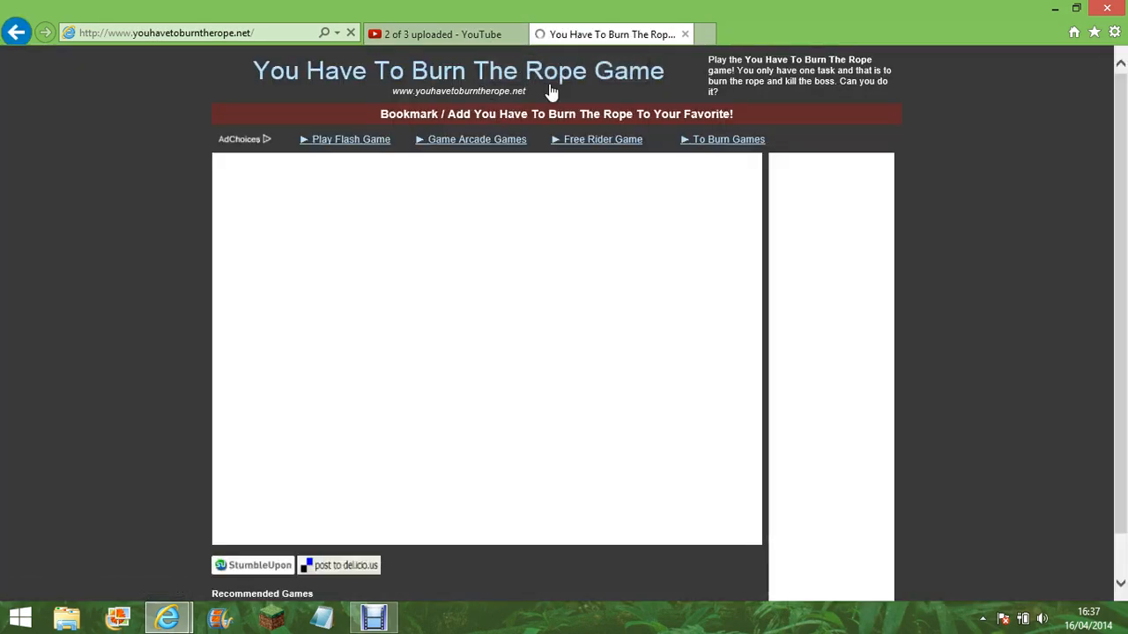
Go back in the browser to doeogame.com, reaching the four-flag language choice screen.
click(16, 31)
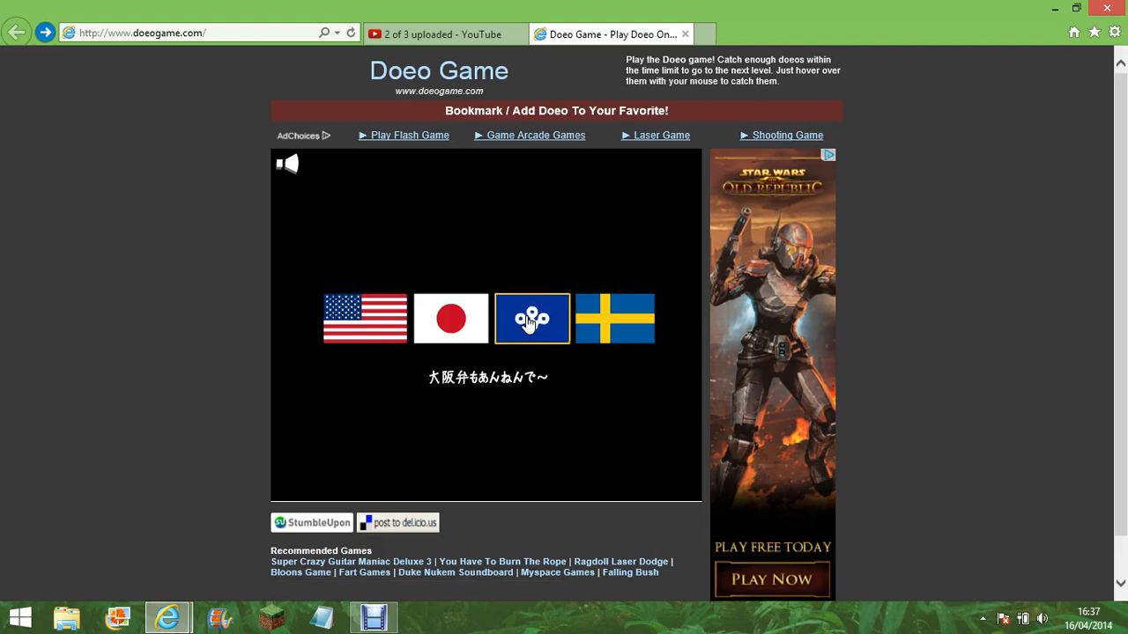
mouse_move(226, 247)
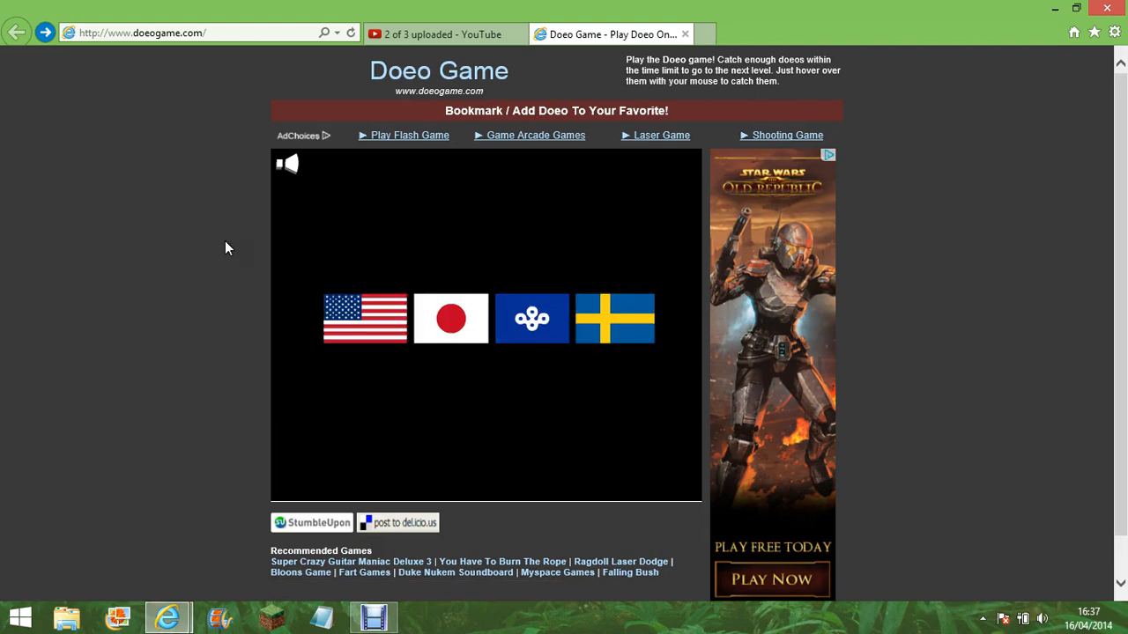
mouse_move(212, 338)
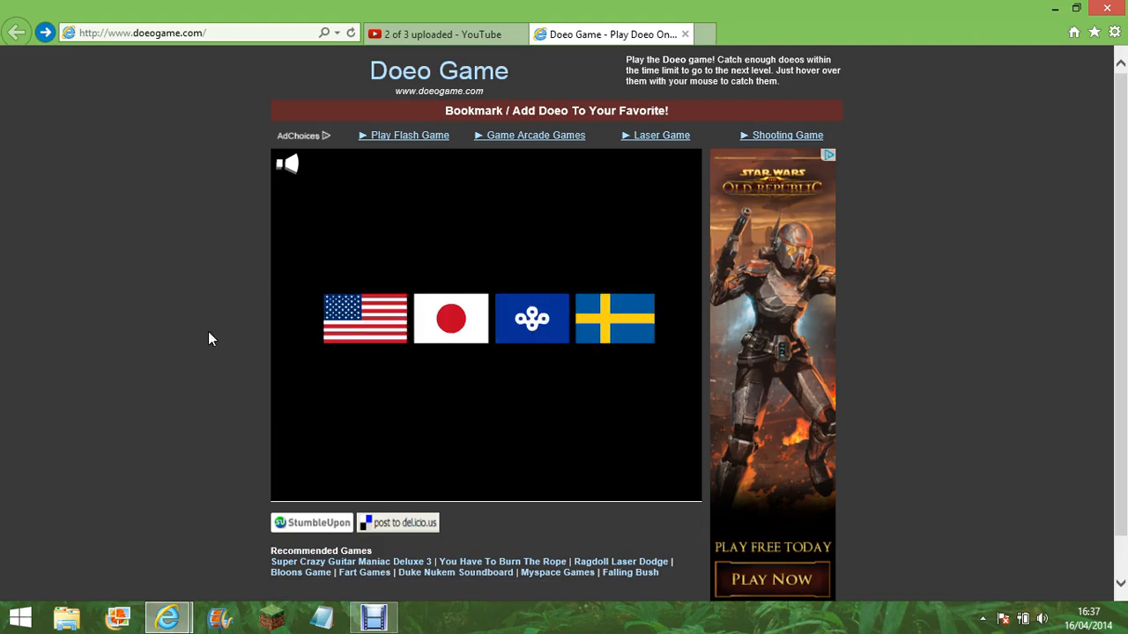